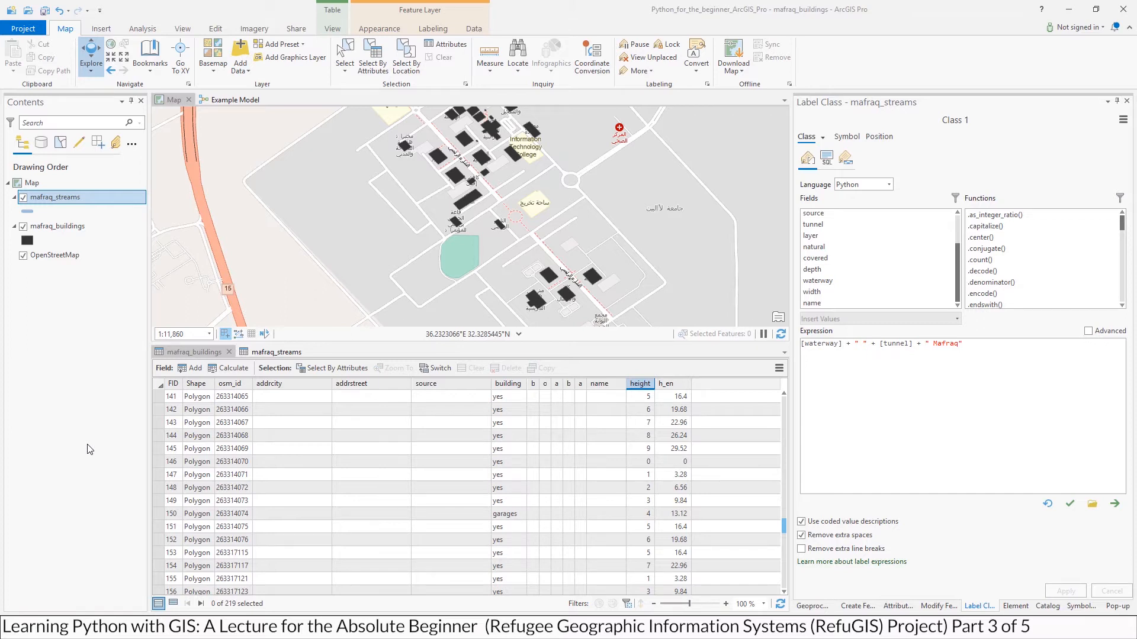
Select the building column and scroll down to a 'garages' value.
{"action": "left_click", "coordinate": [193, 352]}
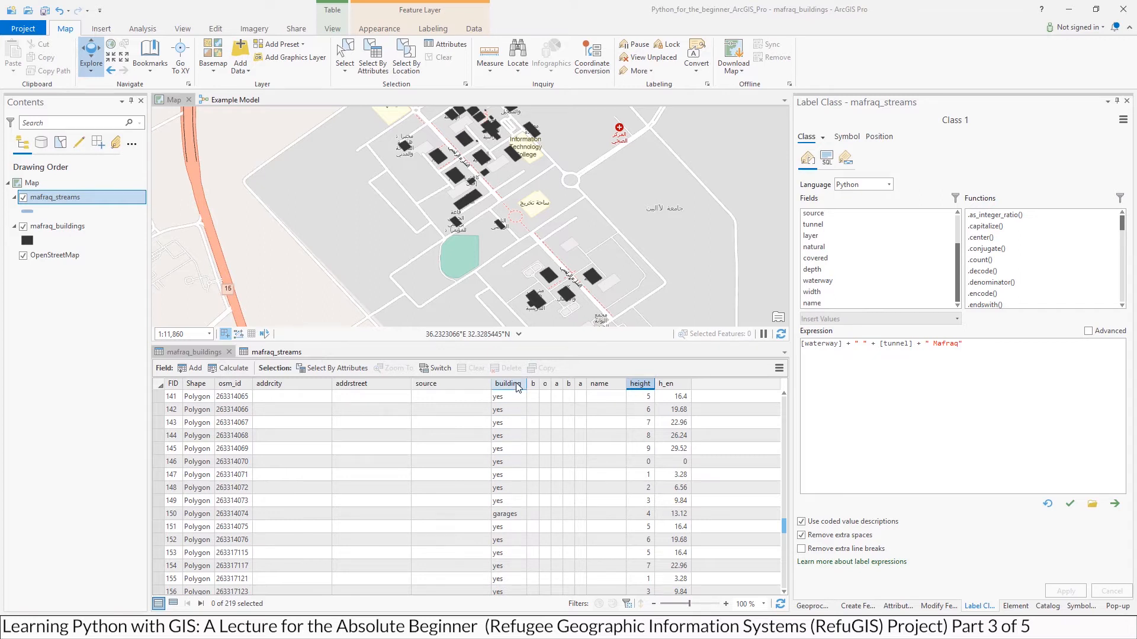
{"action": "left_click", "coordinate": [497, 409]}
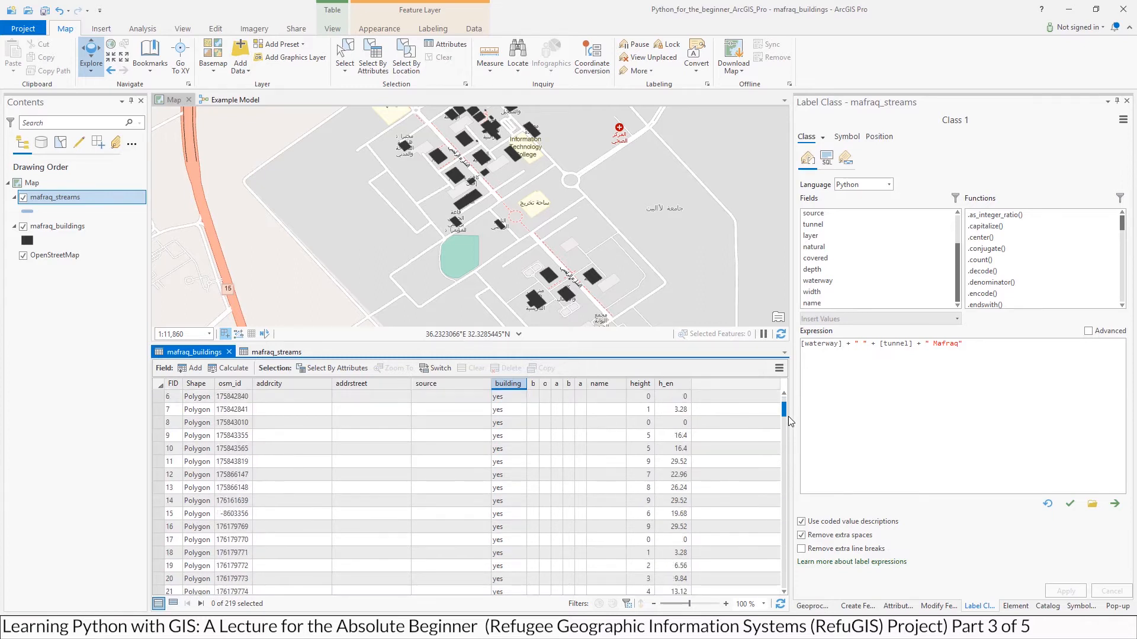
{"action": "scroll", "scroll_direction": "down", "scroll_amount": 3}
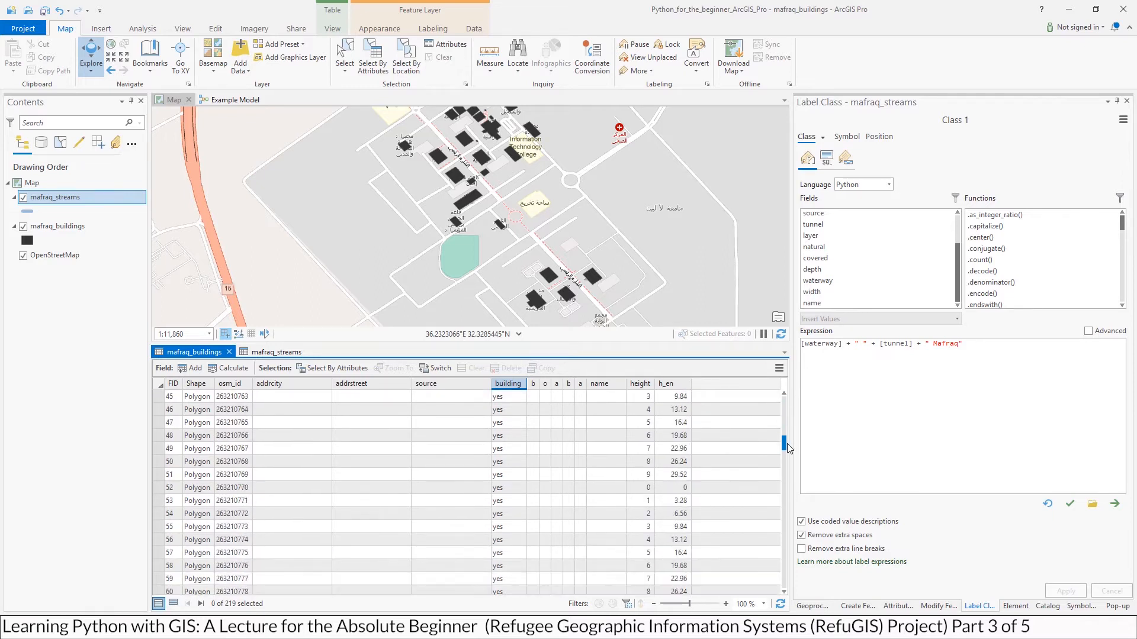
{"action": "scroll", "scroll_direction": "down", "scroll_amount": 3}
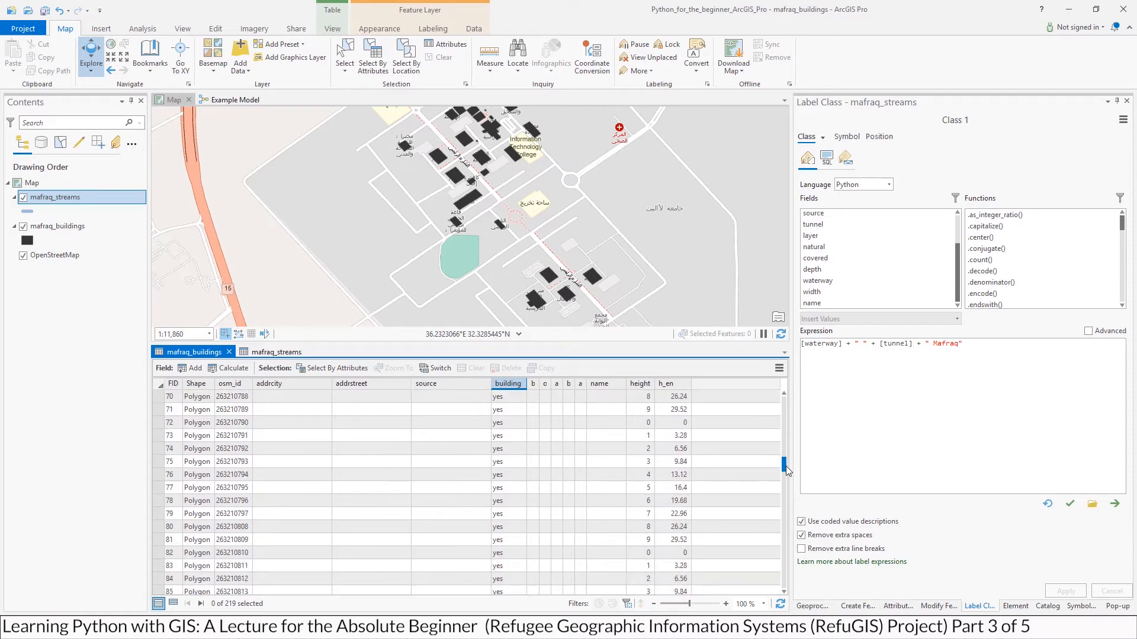
{"action": "scroll", "scroll_direction": "down", "scroll_amount": 3}
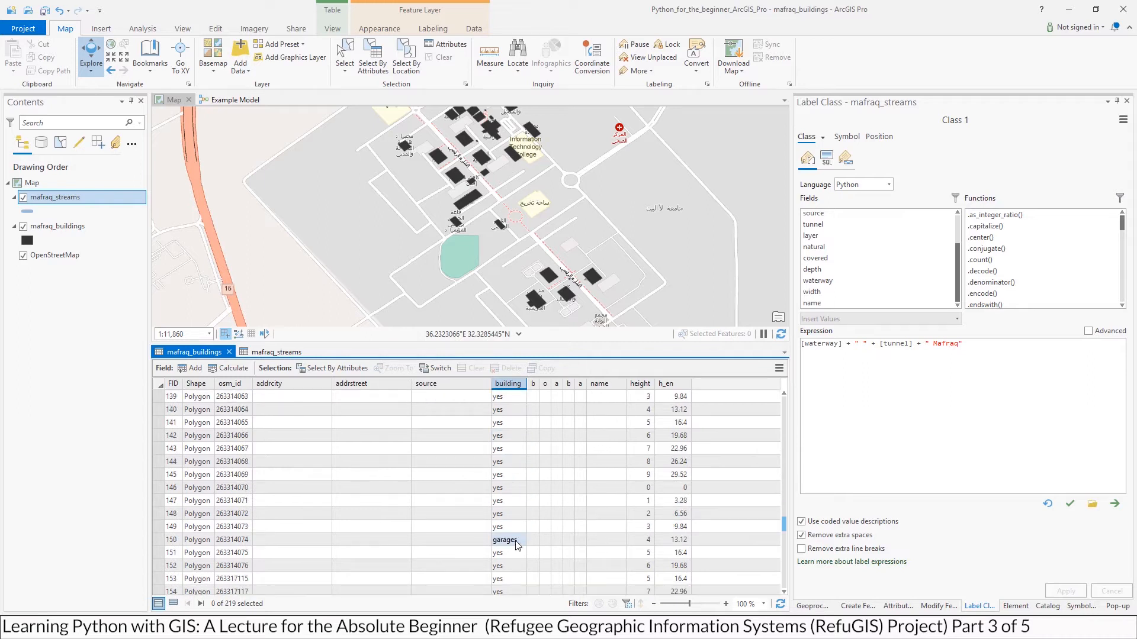
{"action": "left_click", "coordinate": [507, 409]}
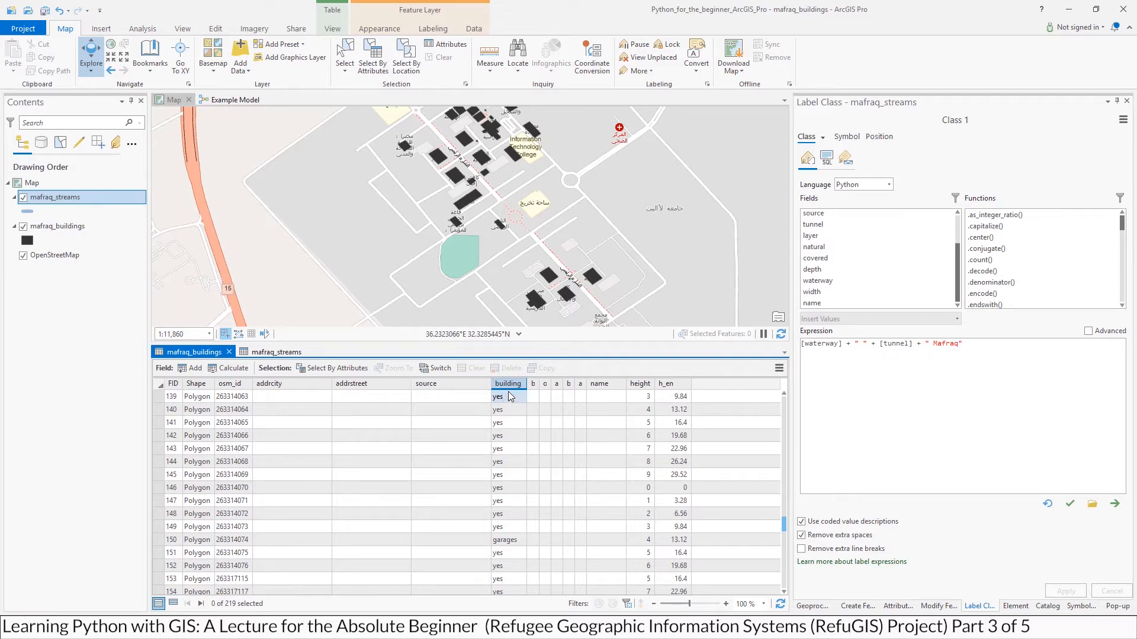
{"action": "mouse_move", "coordinate": [500, 403]}
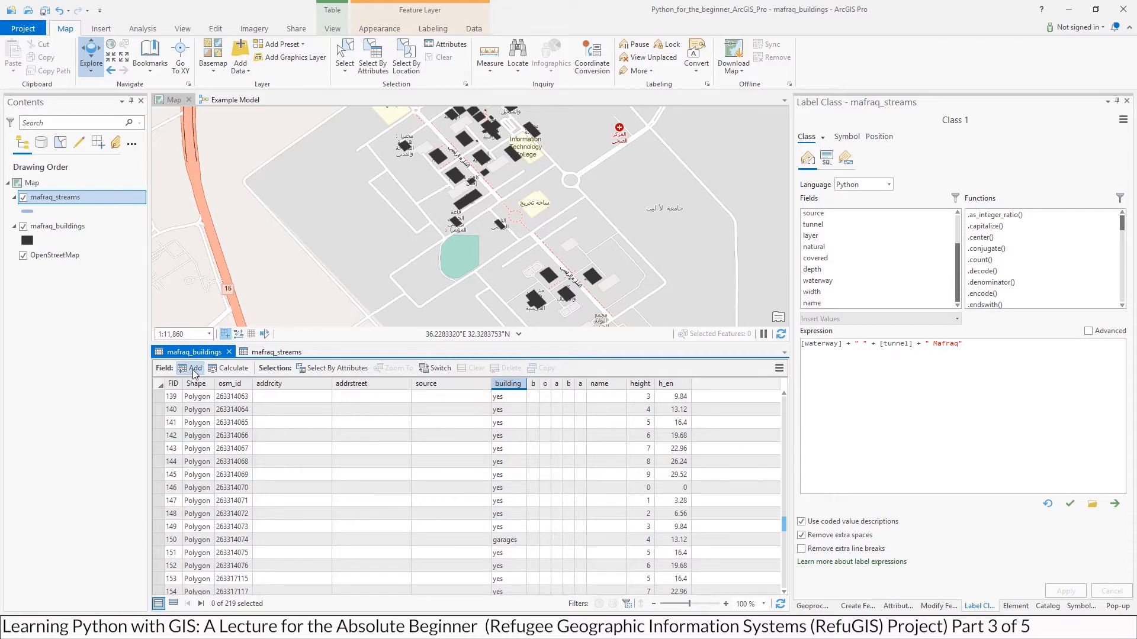
Add a Text field named 'subname' to mafraq_buildings and save it.
{"action": "left_click", "coordinate": [158, 368]}
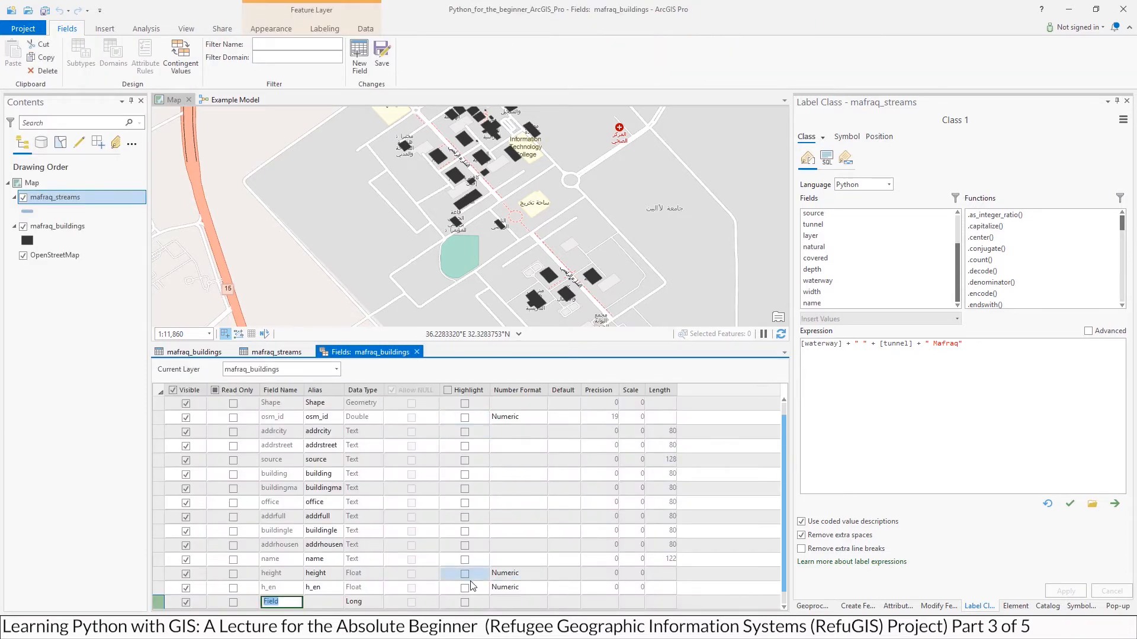
{"action": "type", "text": "subname"}
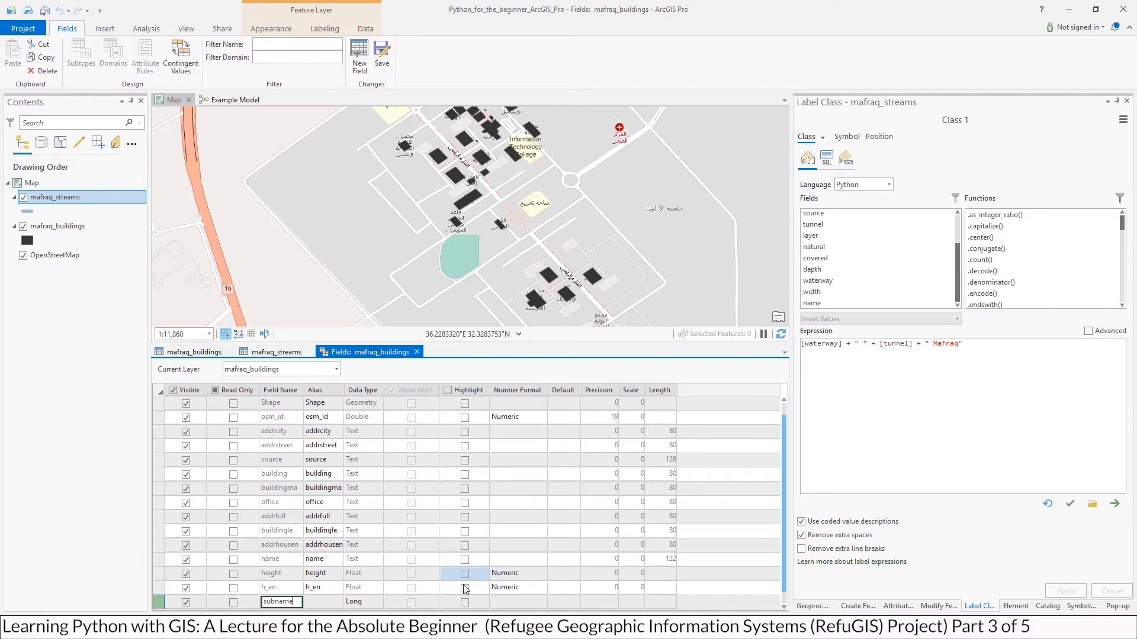
{"action": "left_click", "coordinate": [278, 459]}
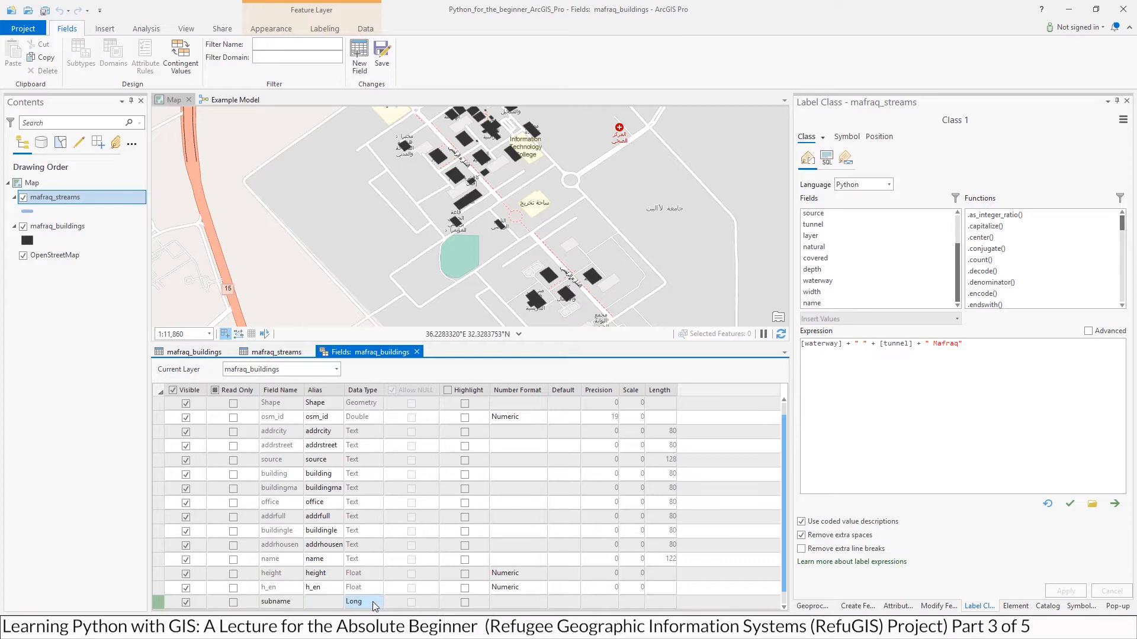
{"action": "left_click", "coordinate": [377, 601]}
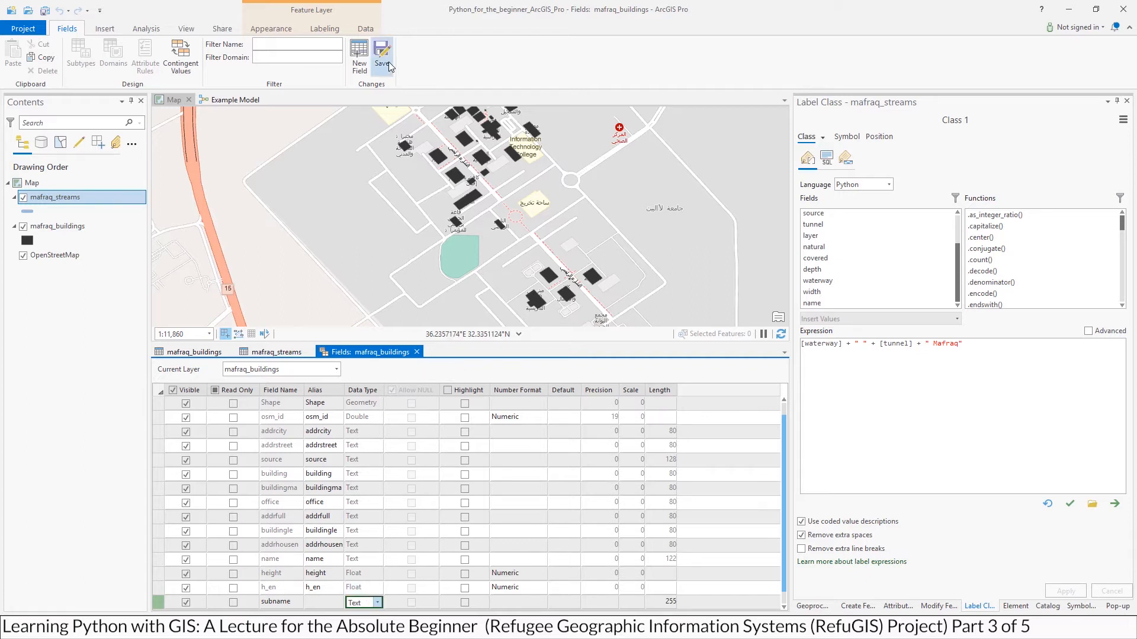
{"action": "left_click", "coordinate": [382, 55]}
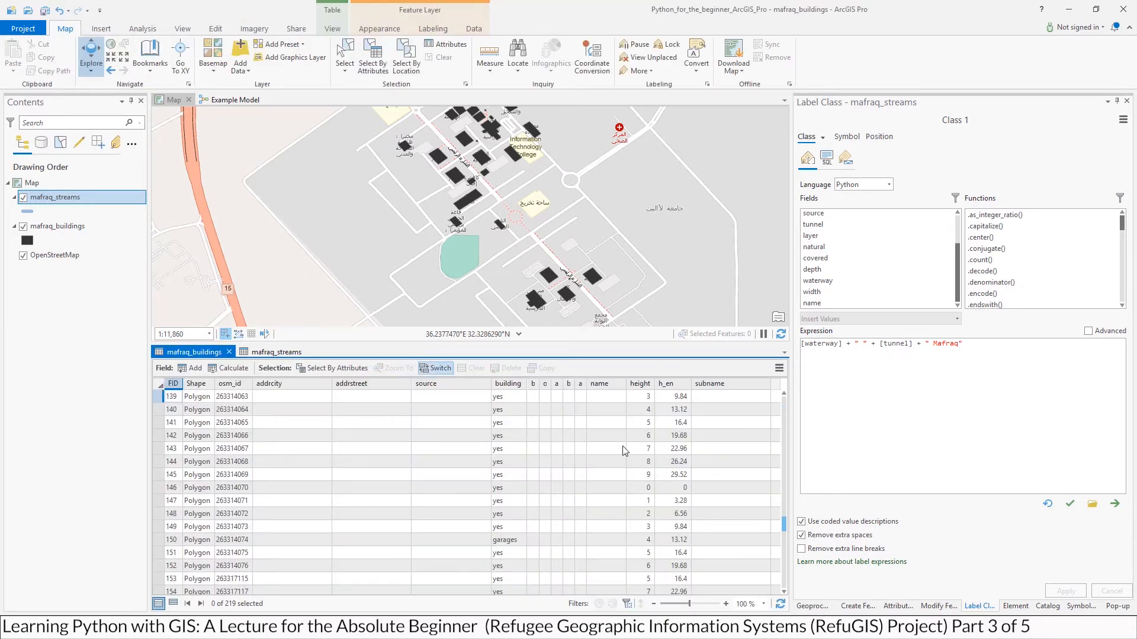
Open Calculate Field on subname and enter the expression !building![0].
{"action": "left_click", "coordinate": [729, 384]}
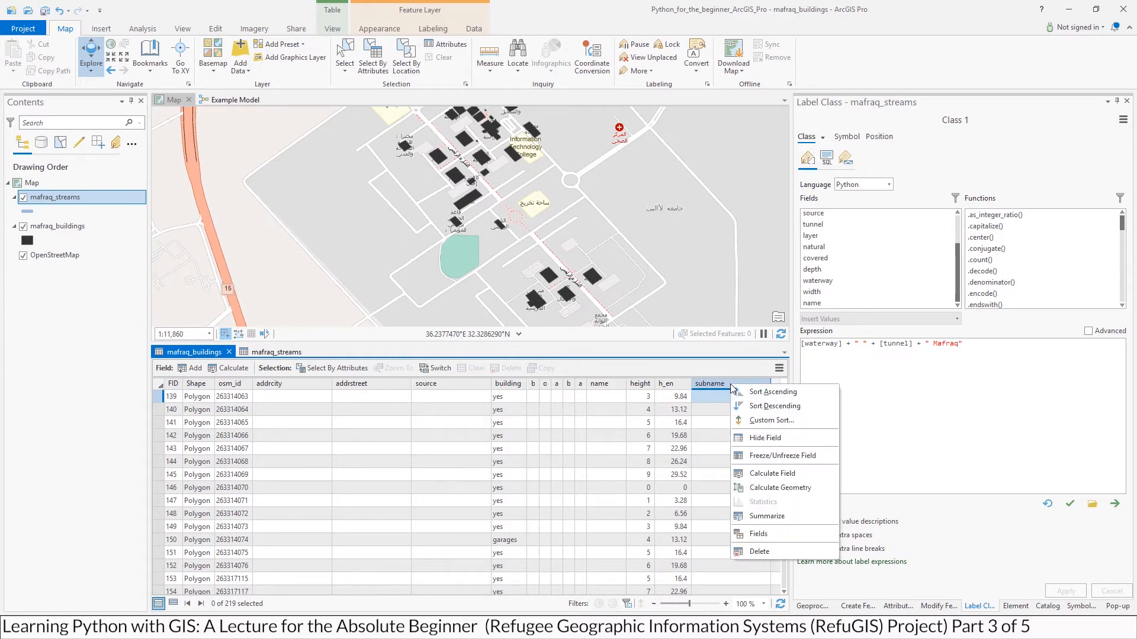
{"action": "left_click", "coordinate": [771, 472]}
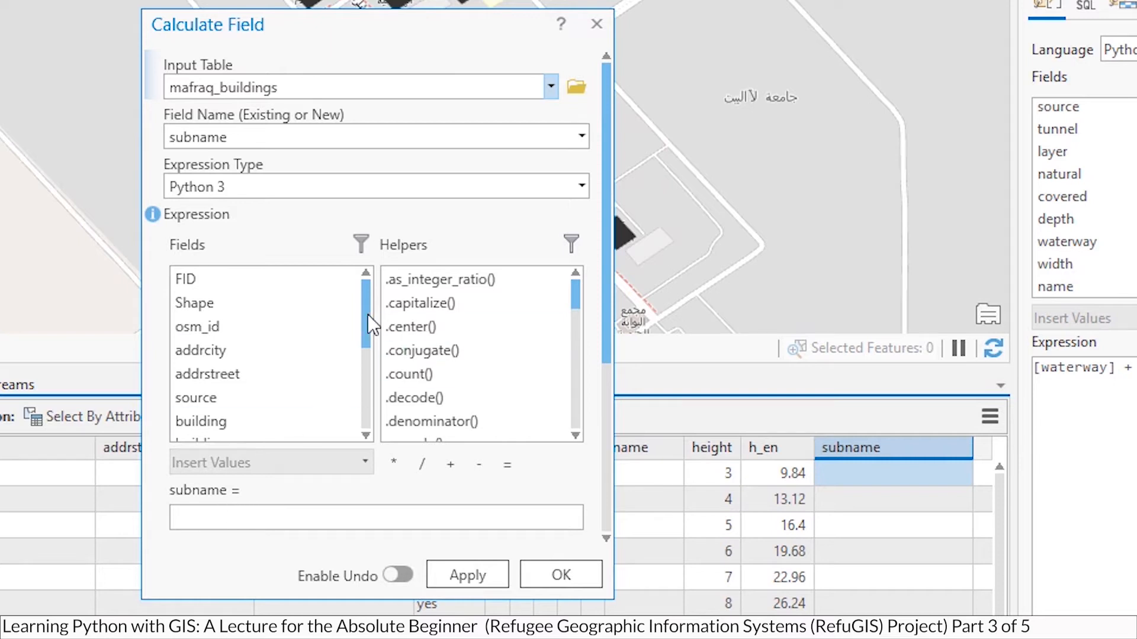
{"action": "scroll", "scroll_direction": "down", "scroll_amount": 3}
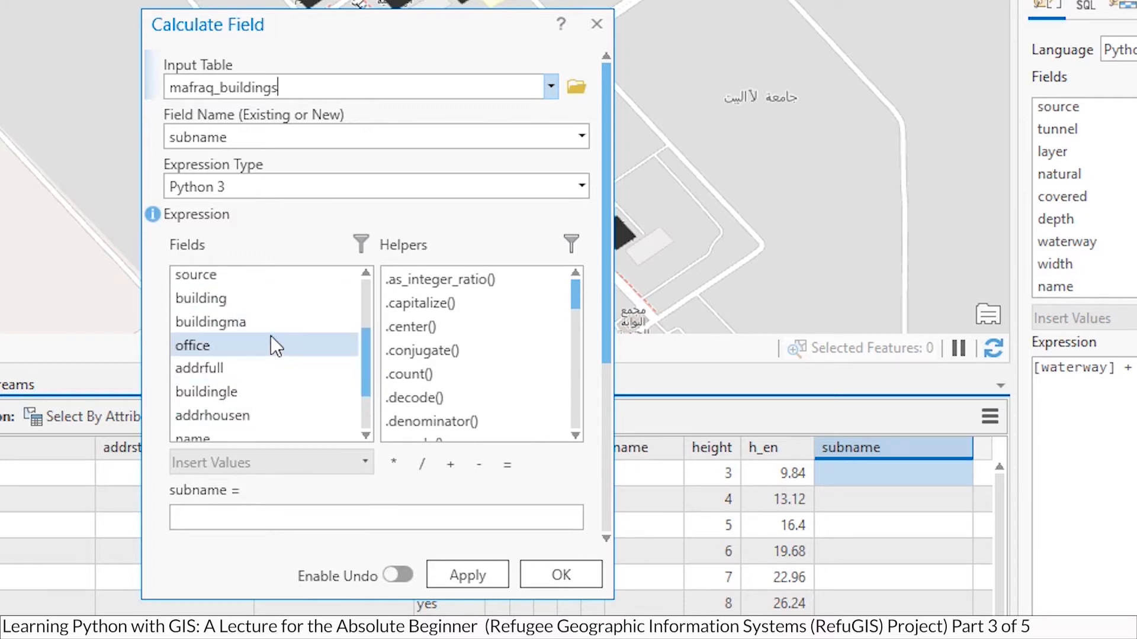
{"action": "double_click", "coordinate": [200, 298]}
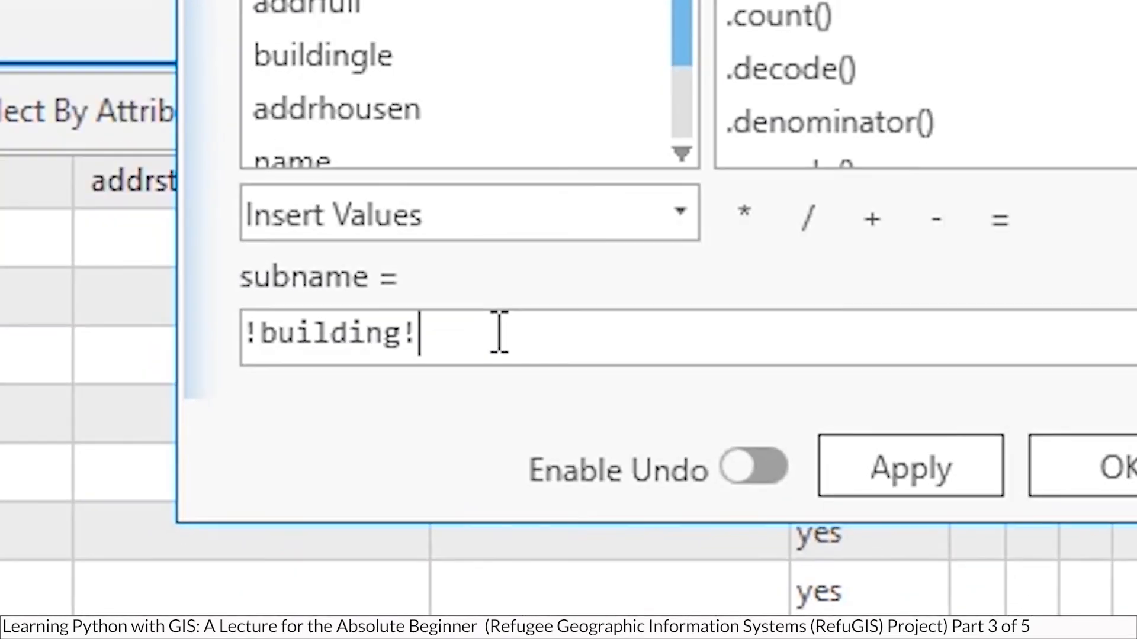
{"action": "type", "text": "["}
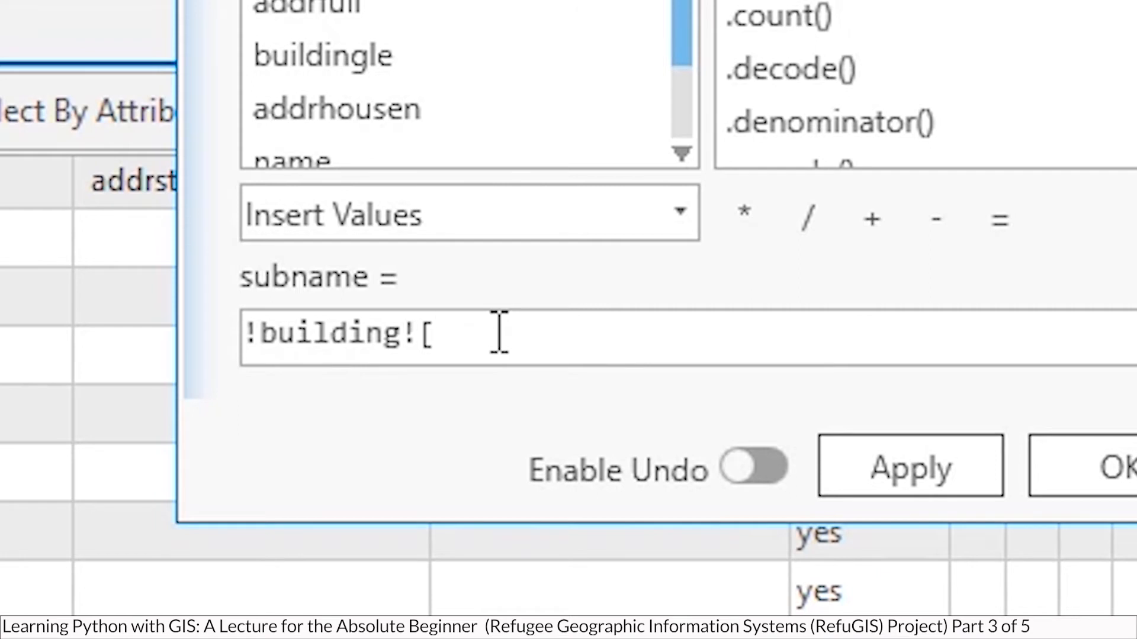
{"action": "type", "text": "0]"}
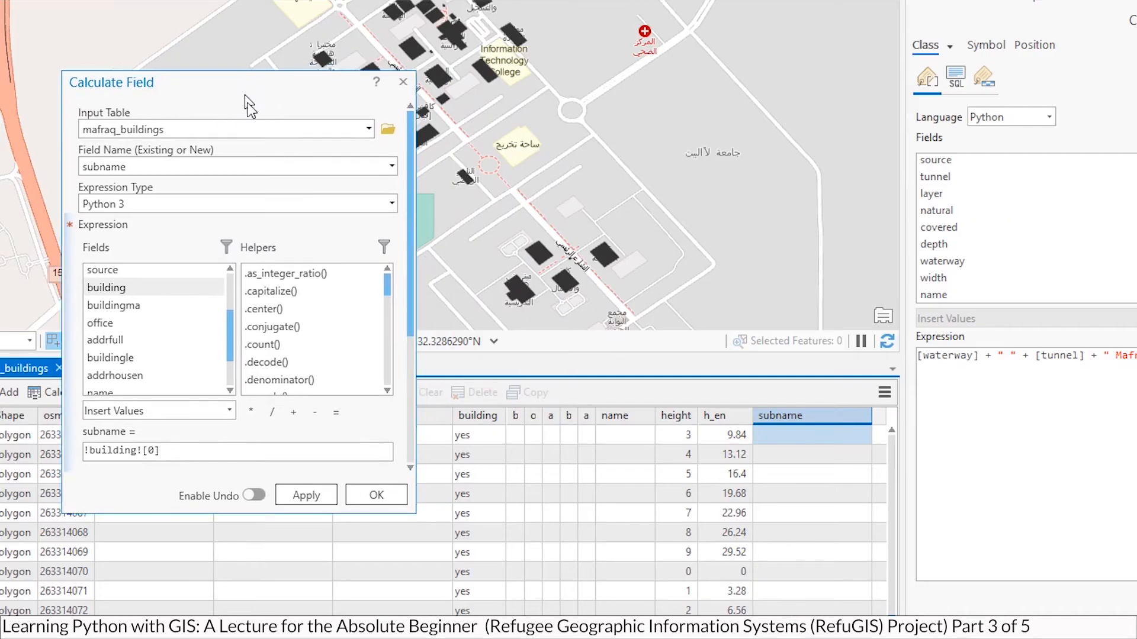
{"action": "left_click_drag", "start_coordinate": [250, 81], "coordinate": [250, 107]}
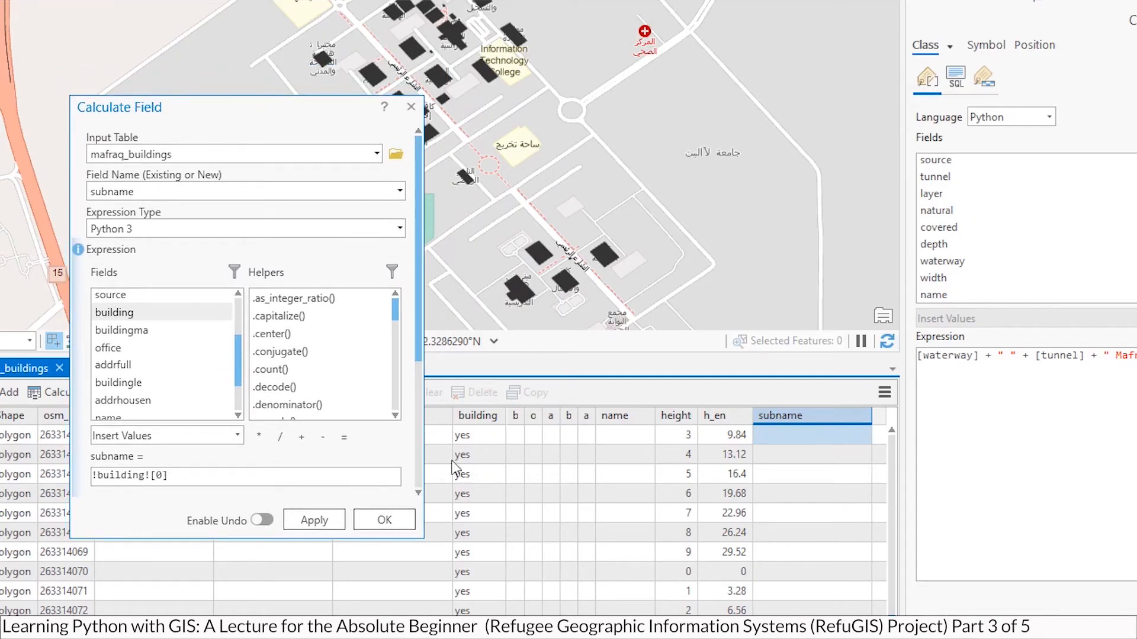
Apply !building![0] so subname fills with 'y', then change the expression to !building![1].
{"action": "left_click", "coordinate": [462, 454]}
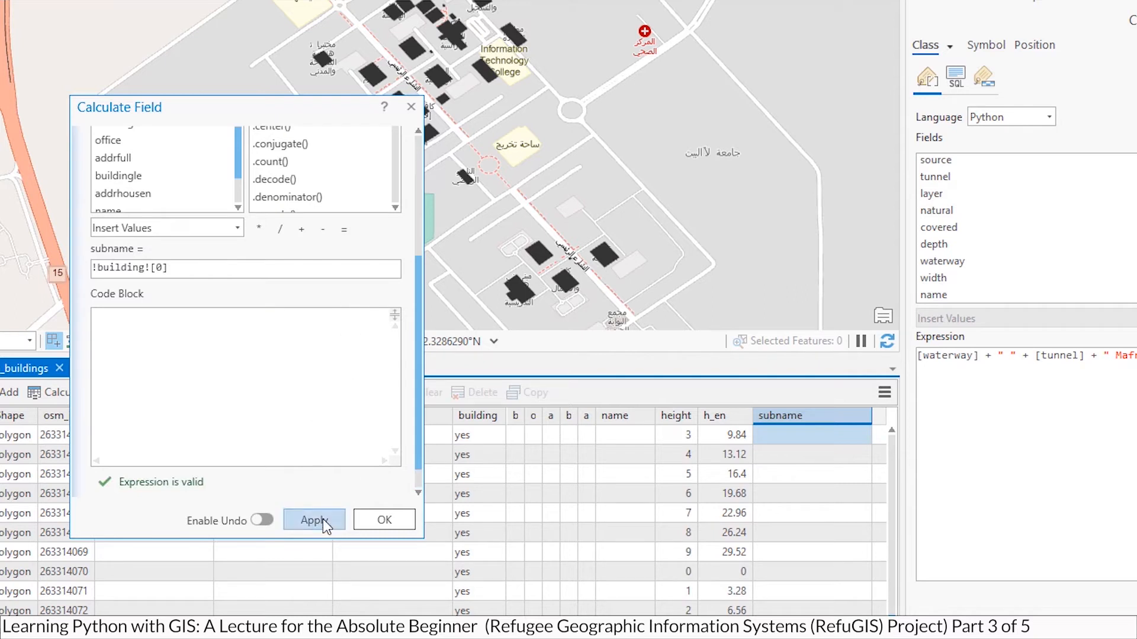
{"action": "left_click", "coordinate": [313, 520]}
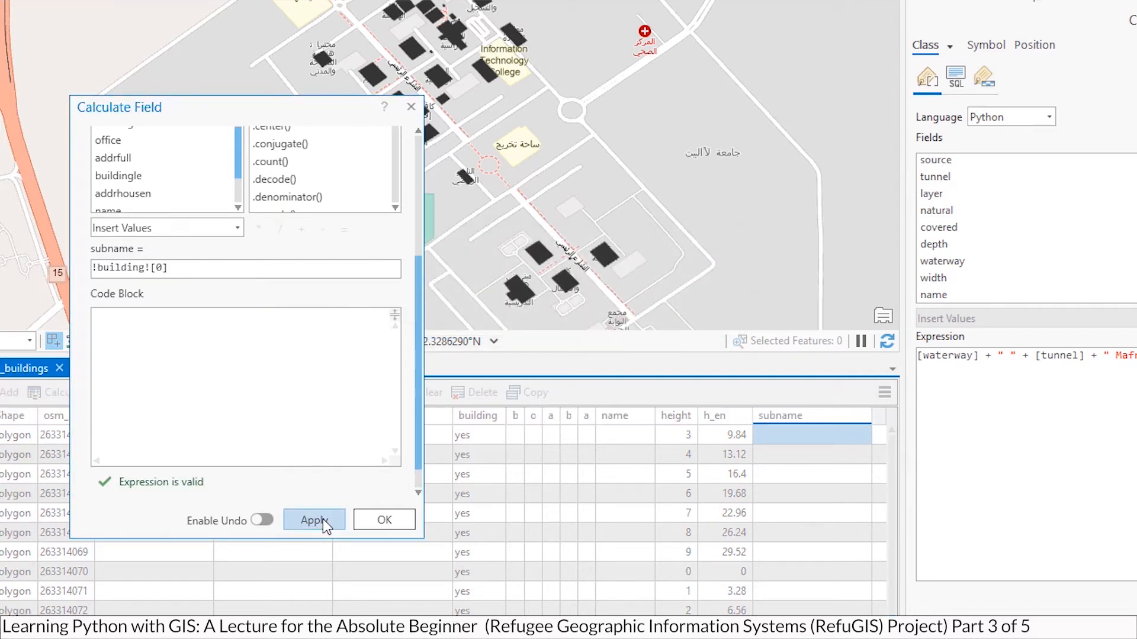
{"action": "left_click", "coordinate": [313, 519]}
{"action": "type", "text": "1"}
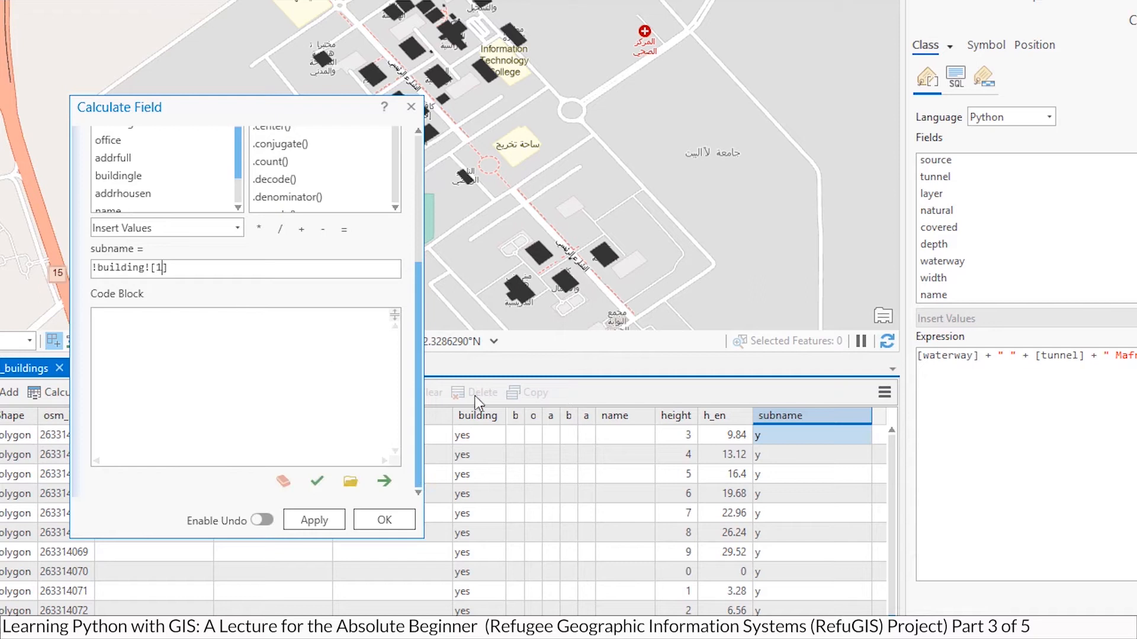
{"action": "left_click", "coordinate": [477, 434]}
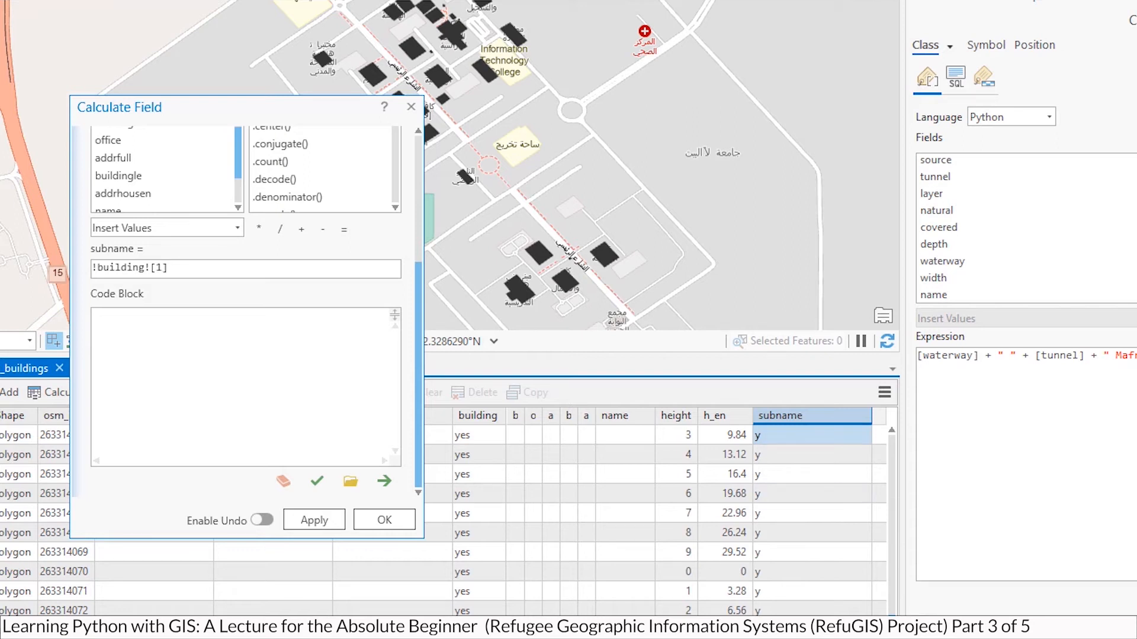
Apply !building![1] so subname becomes 'e', then select the expression text.
{"action": "left_click", "coordinate": [316, 481]}
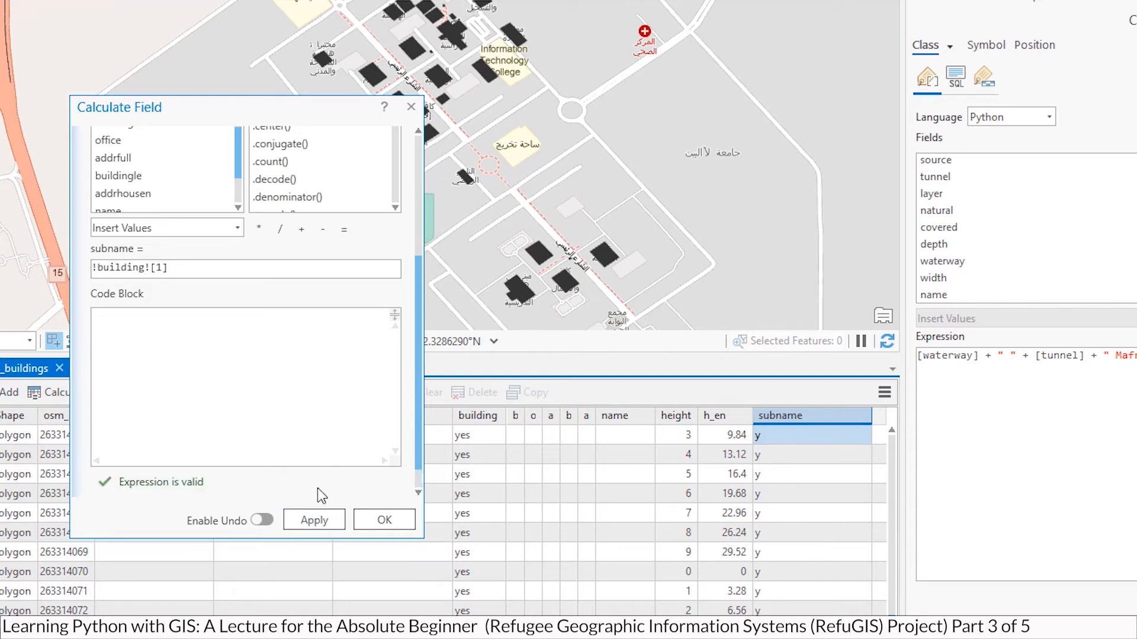
{"action": "mouse_move", "coordinate": [303, 433]}
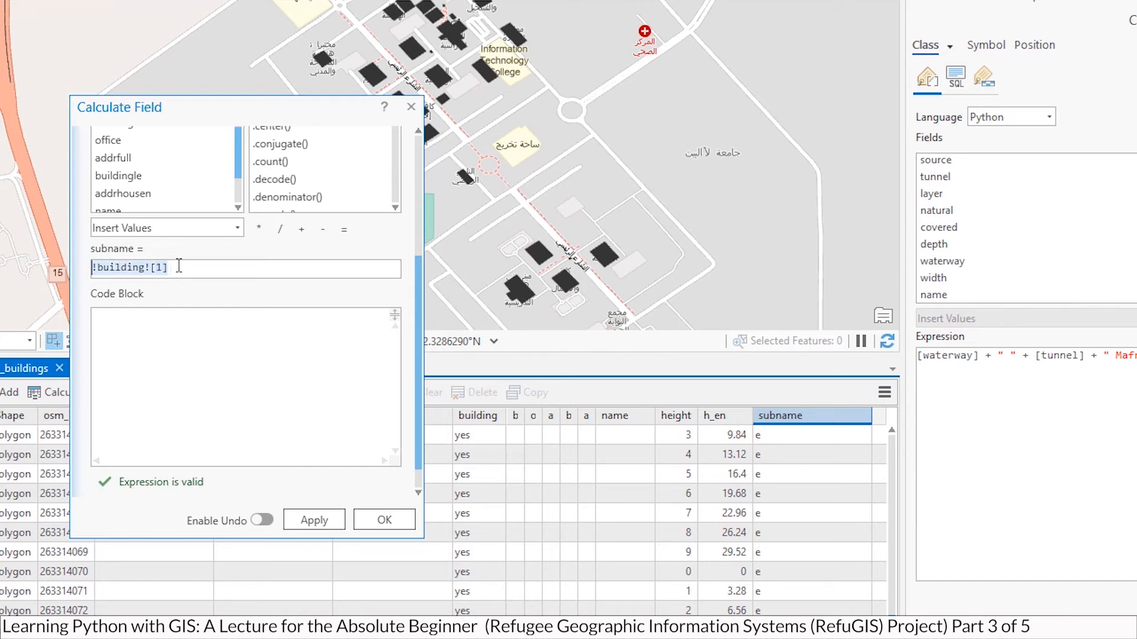
{"action": "left_click", "coordinate": [160, 267]}
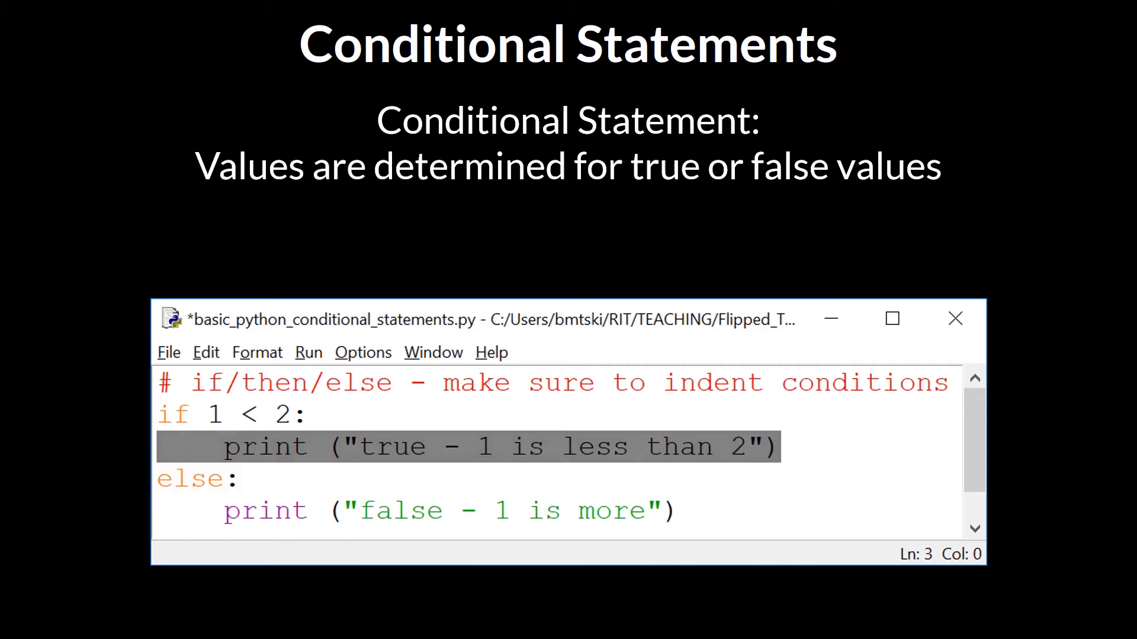
Highlight the else: branch on the Conditional Statements slide.
{"action": "left_click", "coordinate": [188, 478]}
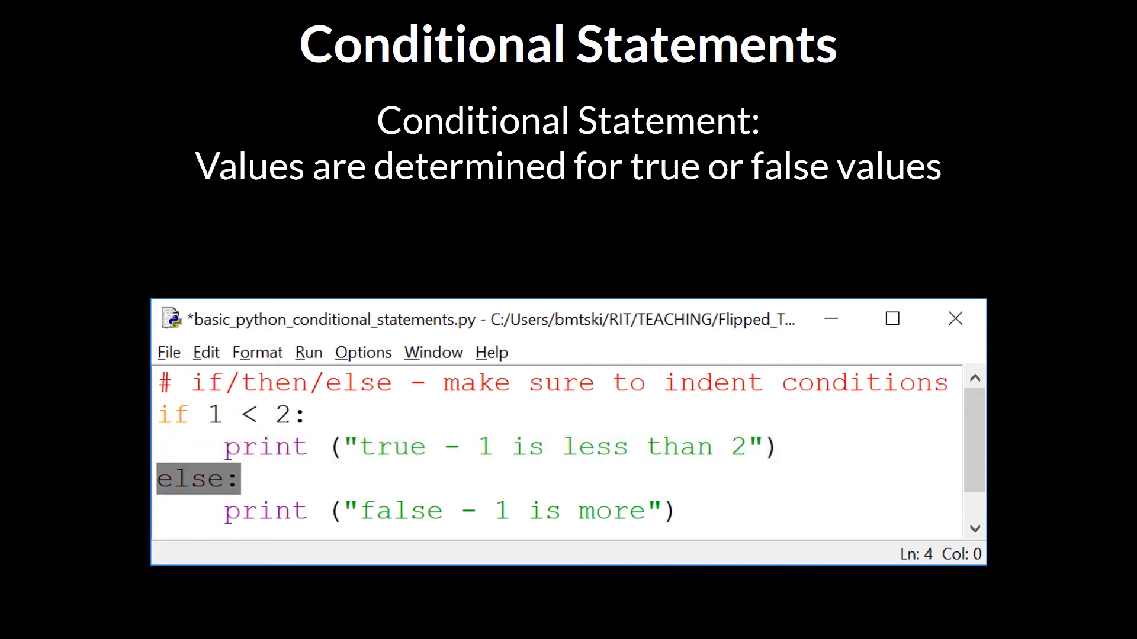